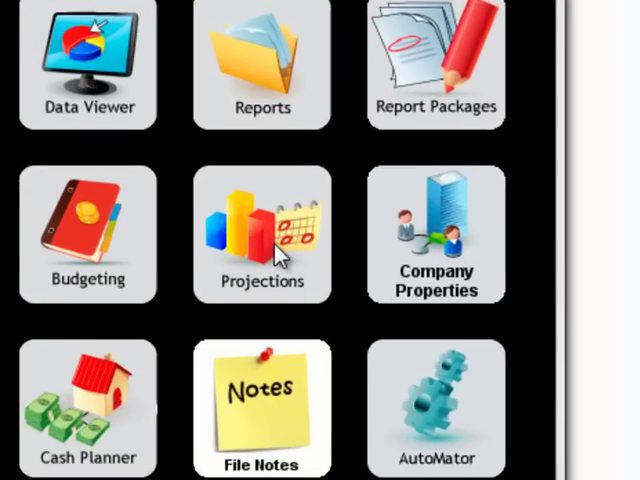
- Open the Projections grid and reset forecast periods from July 2010 to zero
click(261, 235)
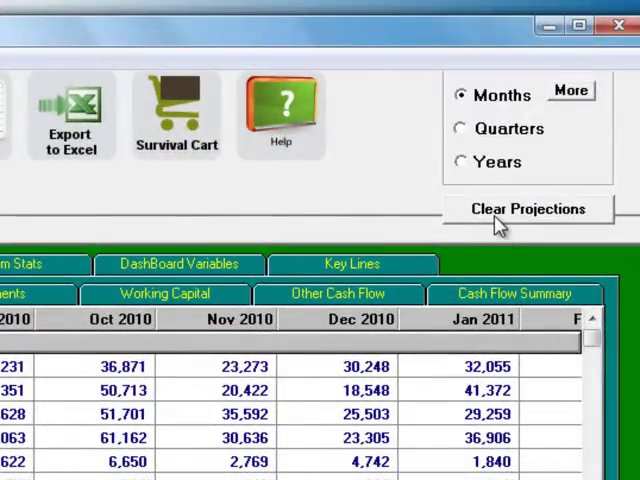
click(526, 209)
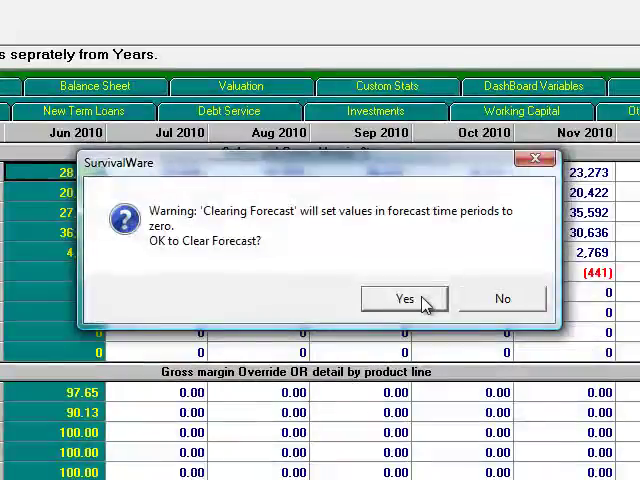
click(402, 298)
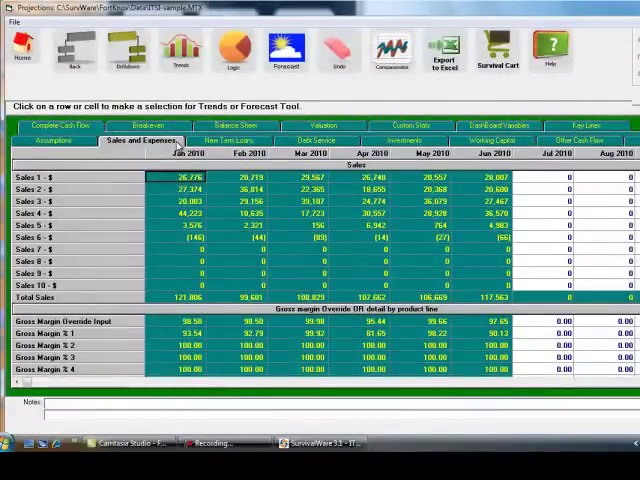
mouse_move(108, 180)
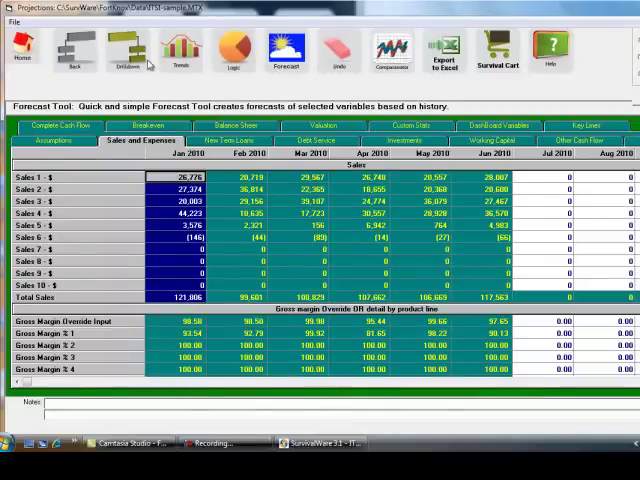
- Generate a Seasonal Forecast for the selected sales rows in the Forecast Tool
click(286, 50)
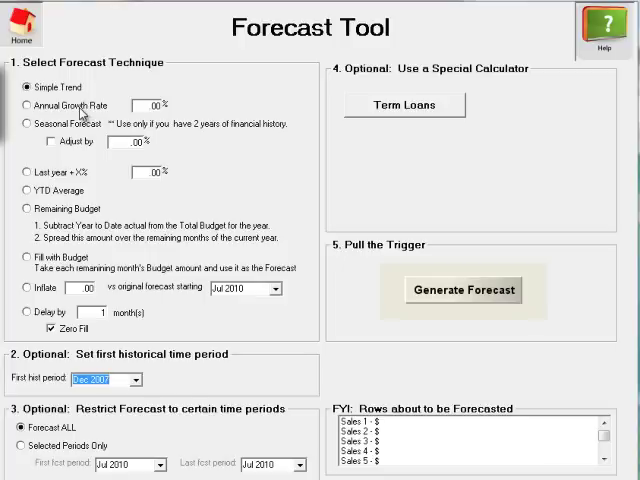
click(28, 123)
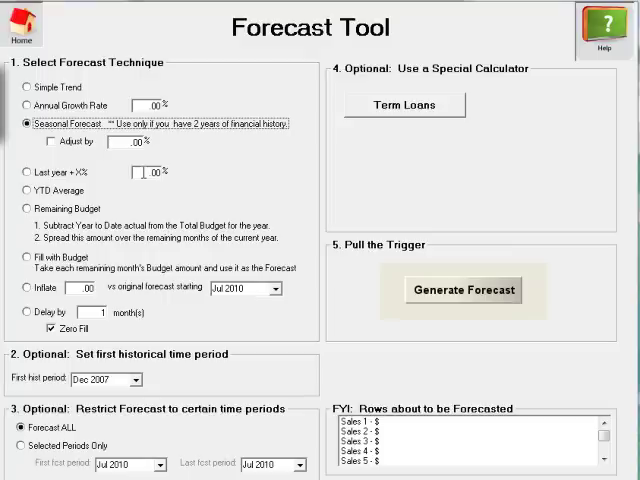
mouse_move(148, 268)
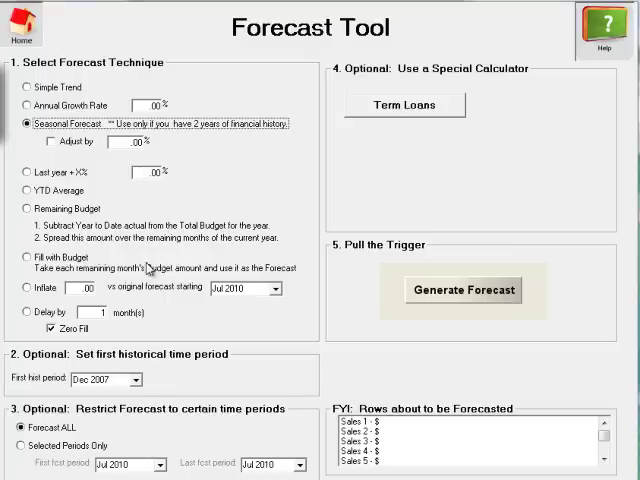
mouse_move(148, 390)
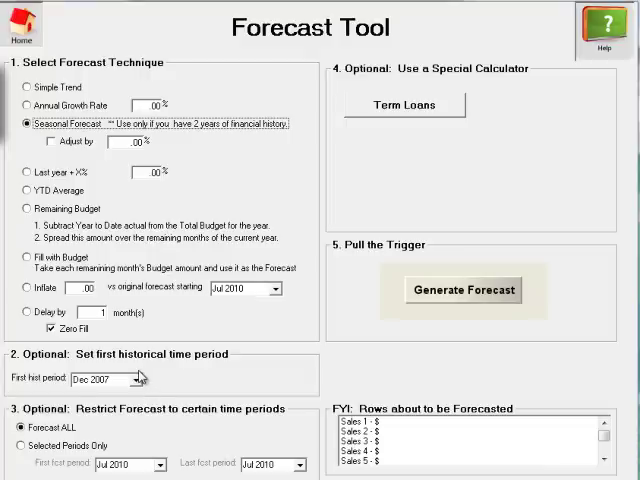
mouse_move(175, 375)
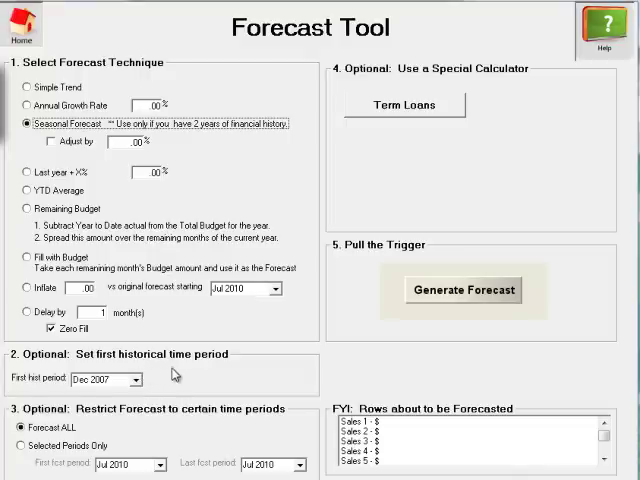
mouse_move(119, 392)
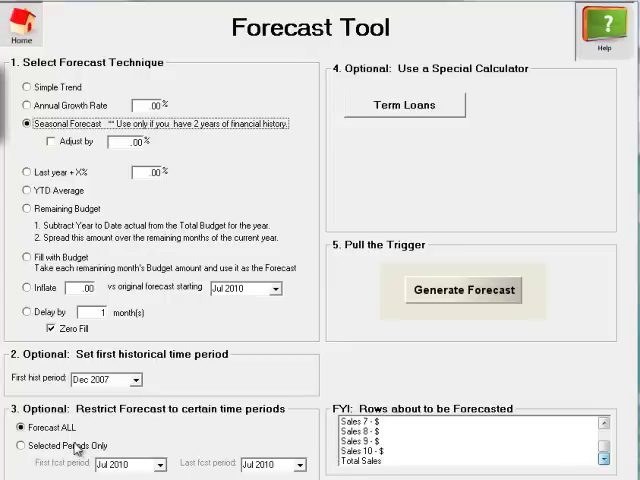
mouse_move(489, 437)
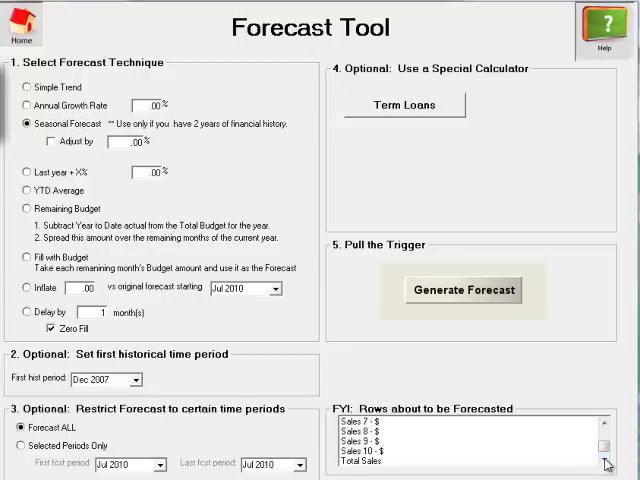
click(462, 290)
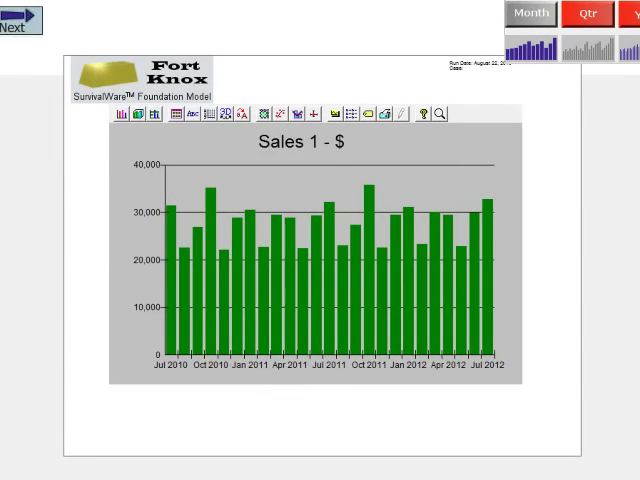
mouse_move(193, 251)
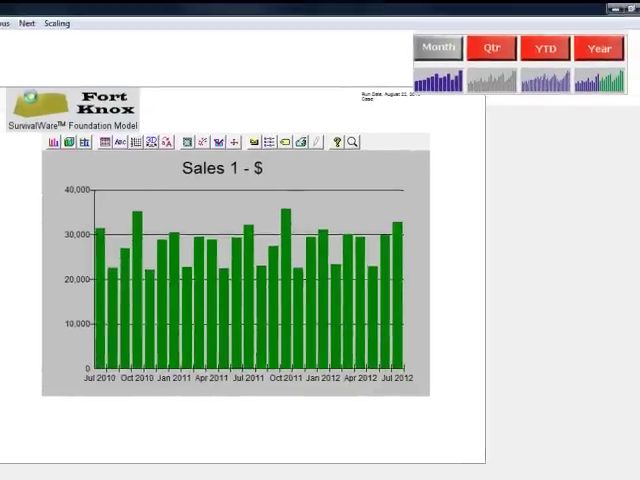
- Switch the Sales 1 trend chart between quarterly and monthly views
click(484, 50)
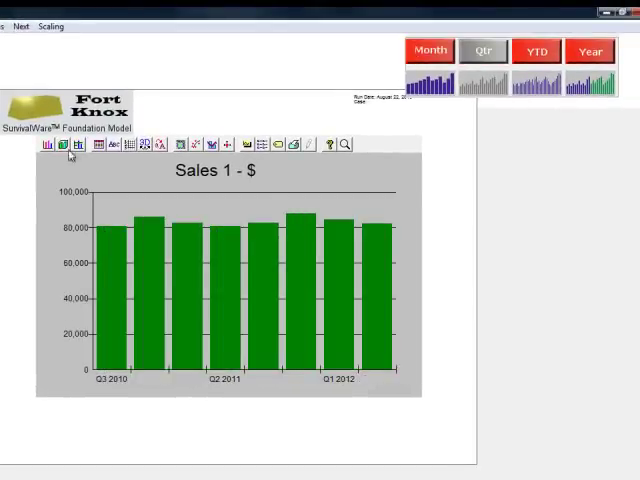
click(537, 51)
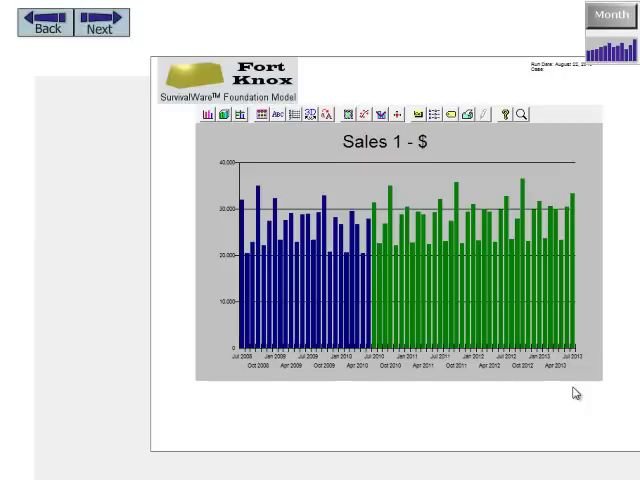
mouse_move(110, 216)
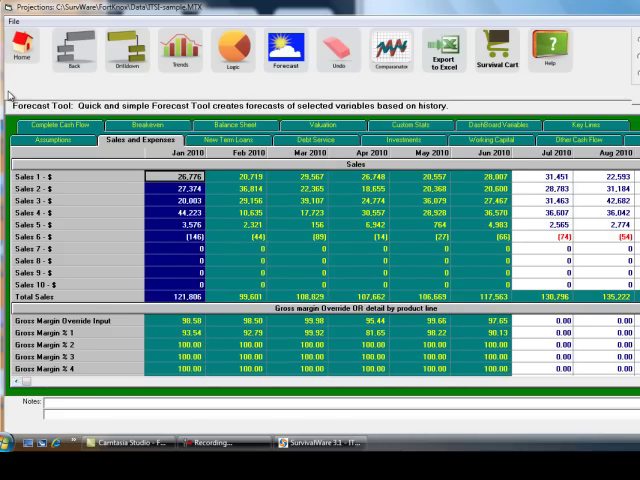
- Generate a Last year + 4% forecast for the sales rows
click(285, 50)
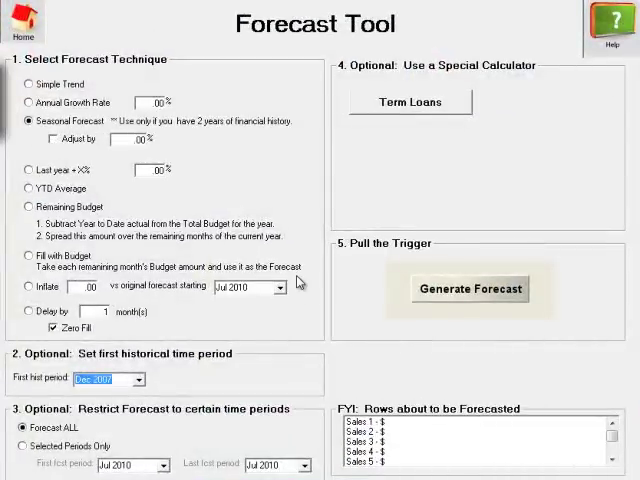
click(29, 168)
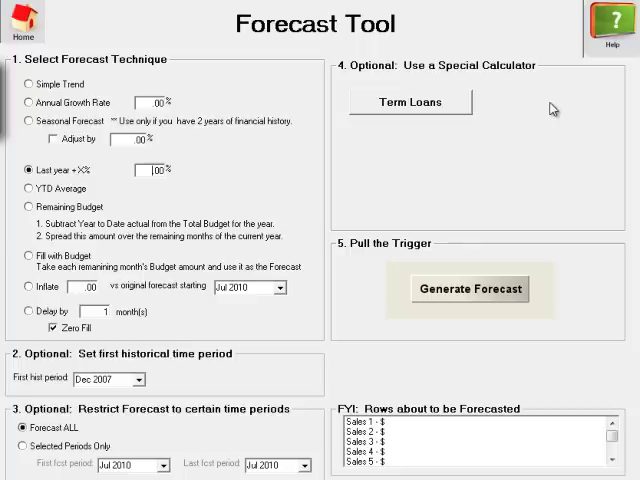
text(4)
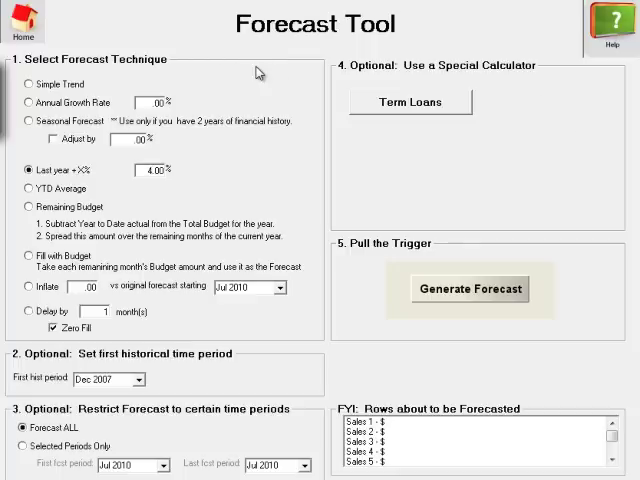
click(468, 289)
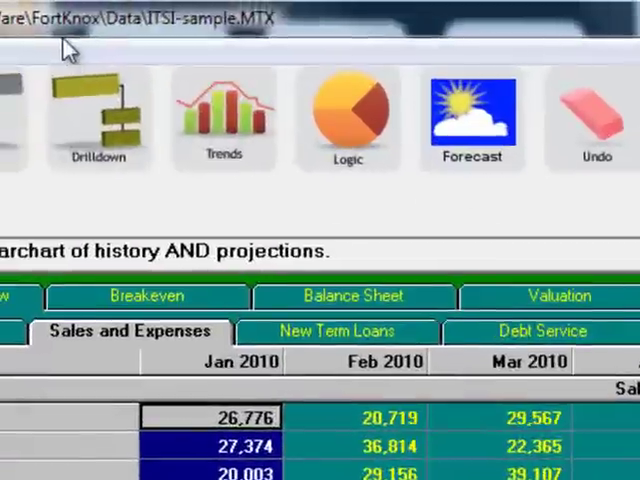
click(224, 115)
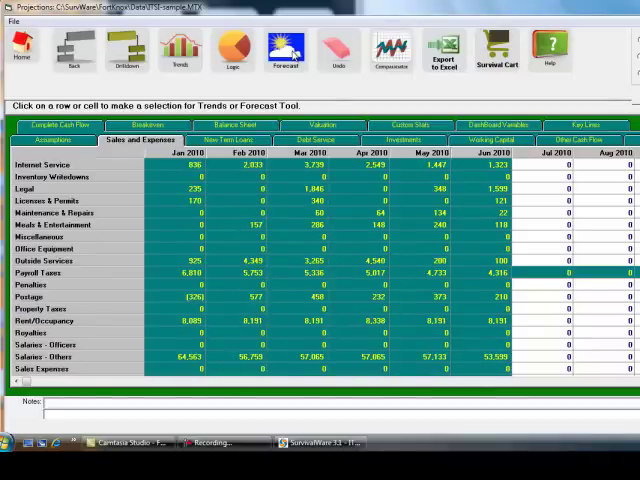
- Generate a YTD Average forecast for Outside Services through Rent/Occupancy
click(165, 260)
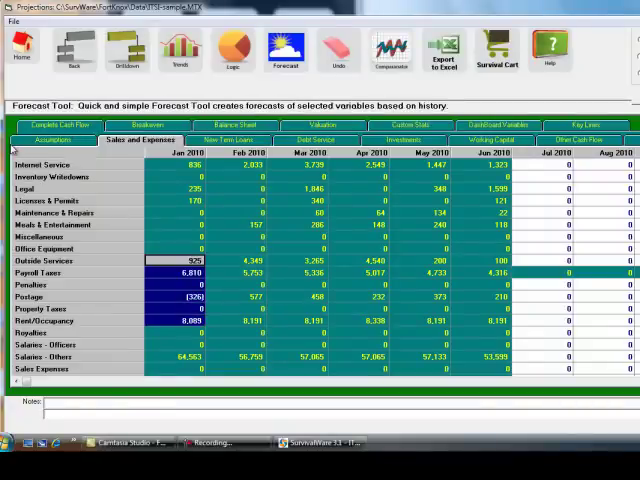
click(285, 50)
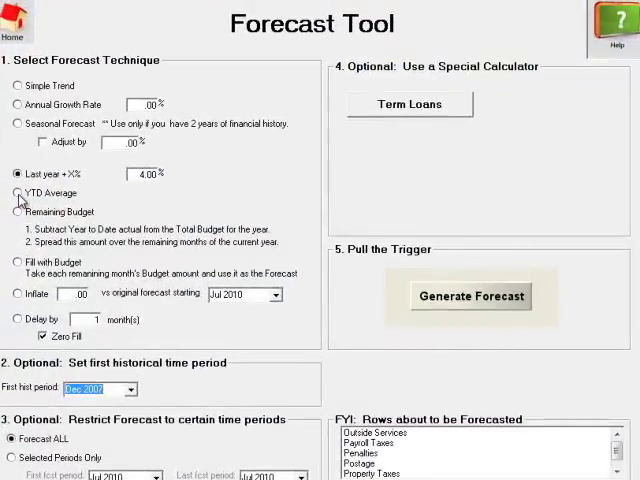
click(18, 193)
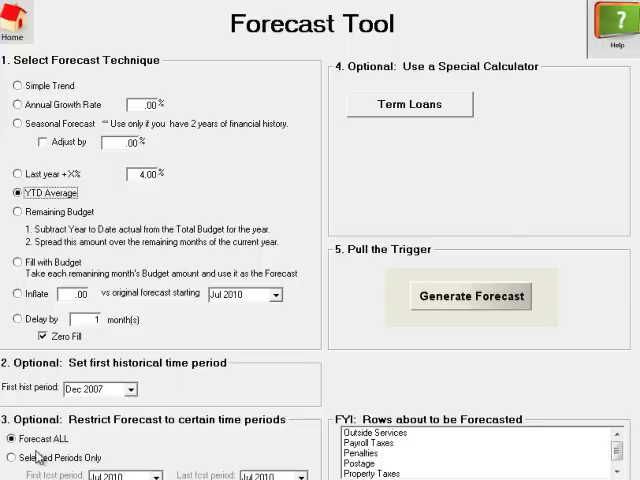
click(471, 296)
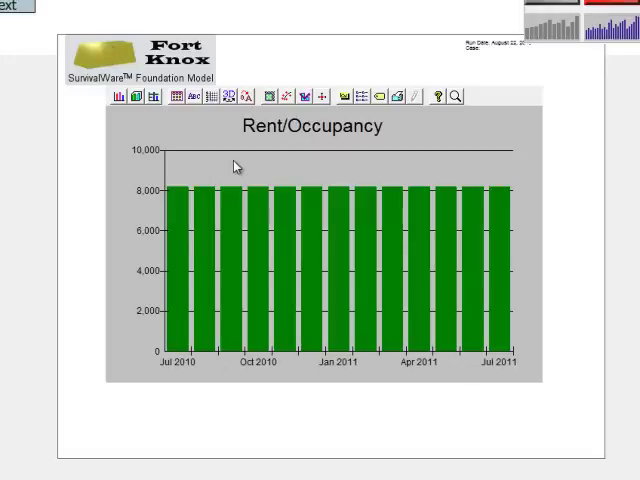
mouse_move(162, 168)
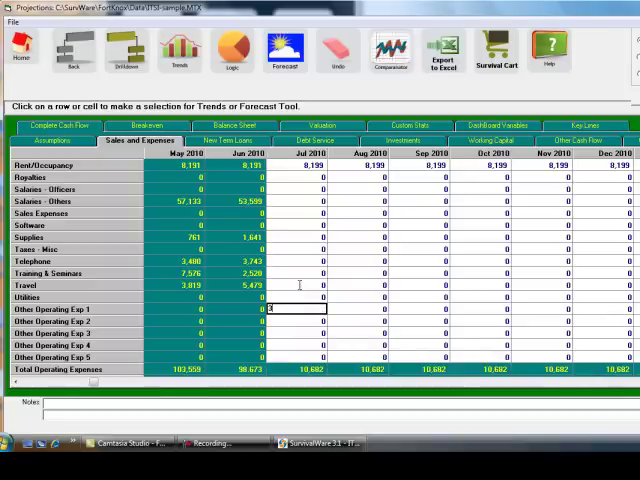
- Enter 3*3 in Other Operating Exp 1 and 3500 in Other Operating Exp 2 for Jul 2010
text(3*3)
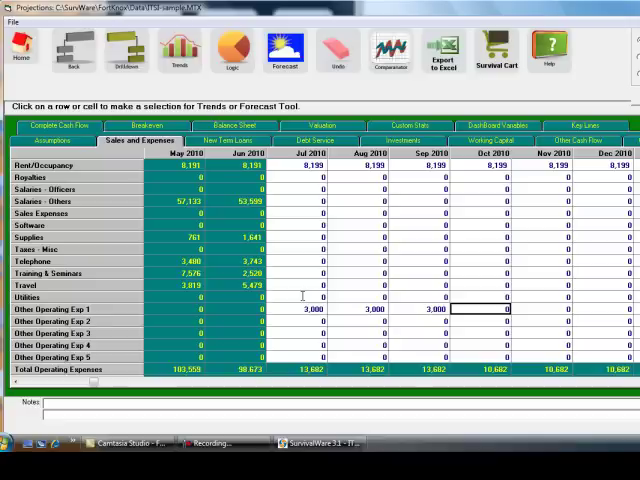
click(283, 321)
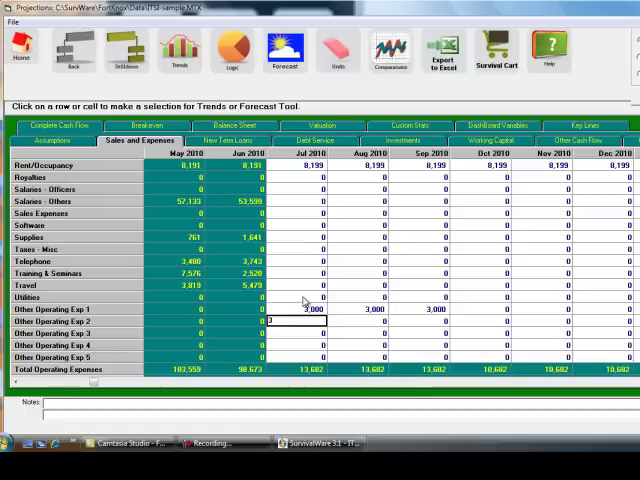
text(3500)
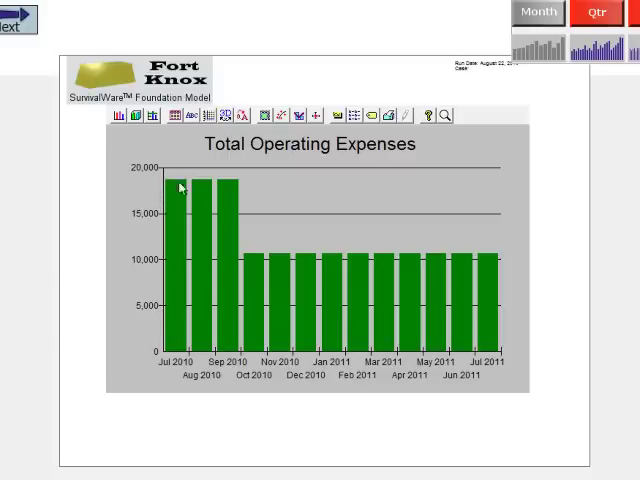
mouse_move(200, 330)
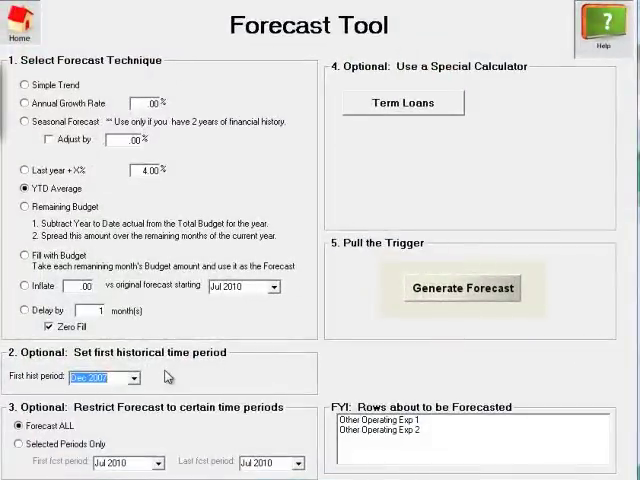
- Generate a Delay by 3 months forecast for Other Operating Exp 1 and 2
click(22, 309)
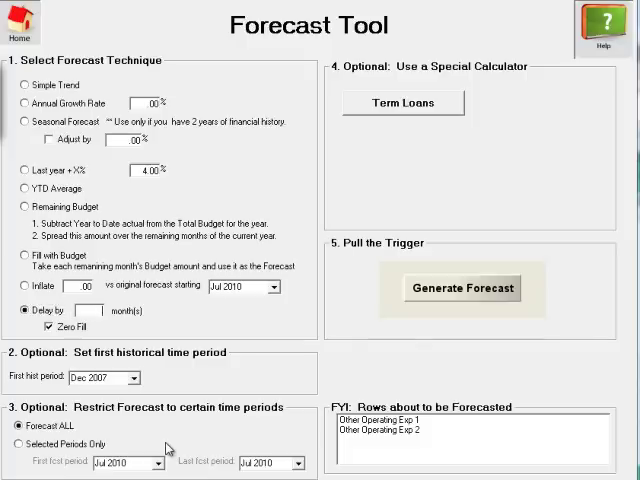
text(3)
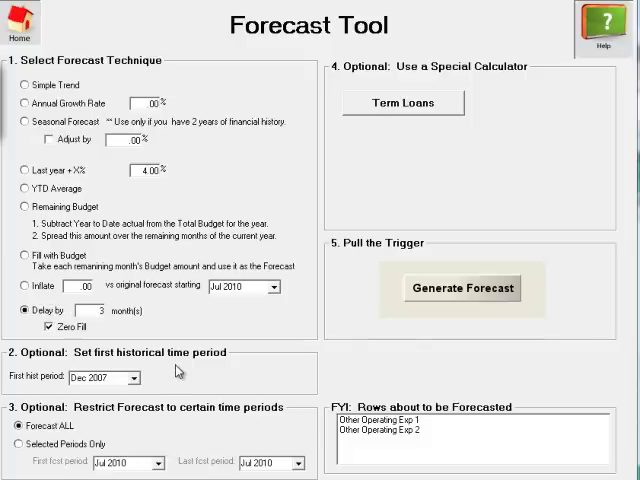
mouse_move(178, 372)
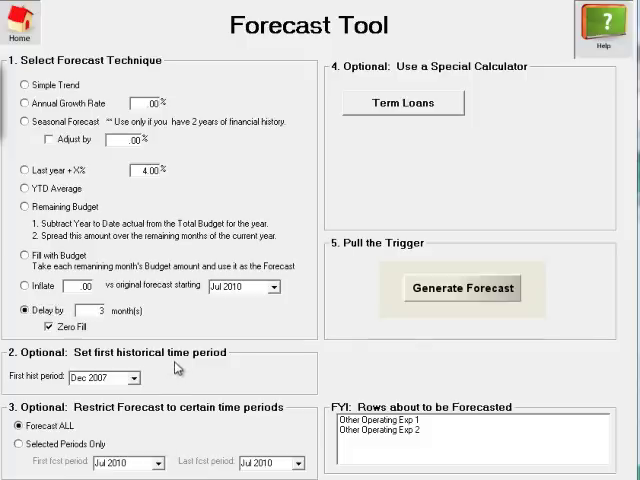
click(461, 288)
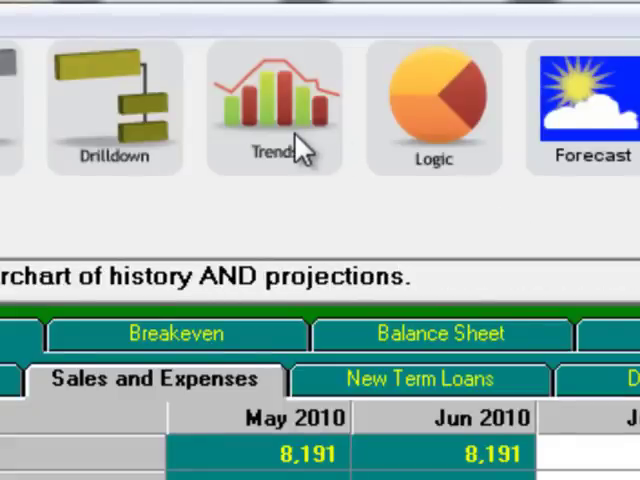
- Chart Total Operating Expenses, with higher bars now in October–December 2010
click(275, 110)
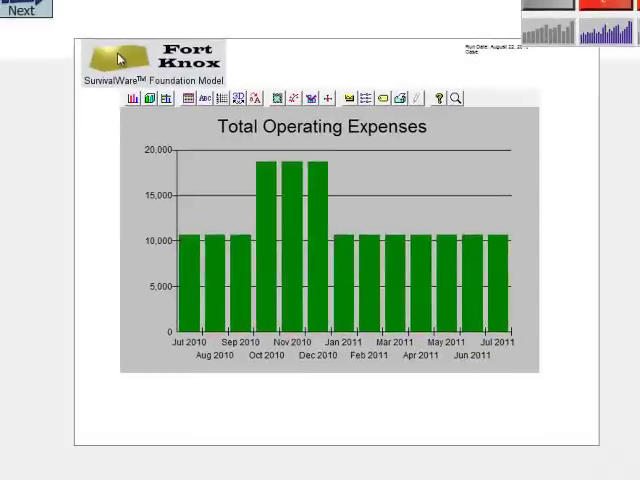